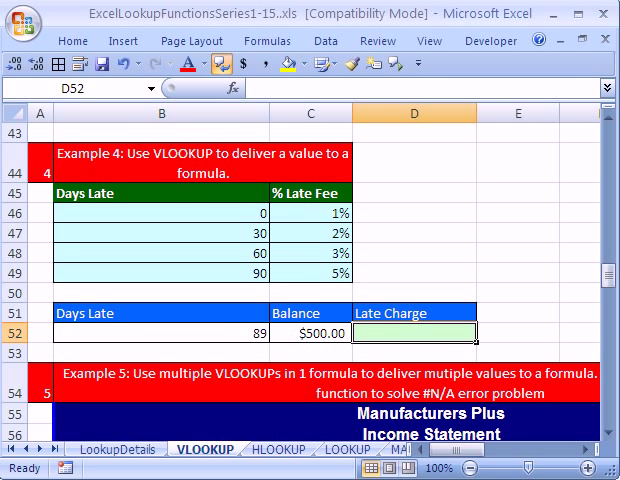
pyautogui.moveTo(344, 412)
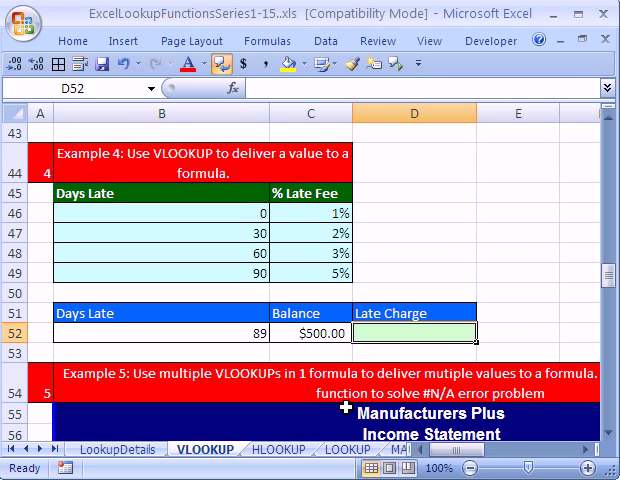
pyautogui.moveTo(290, 248)
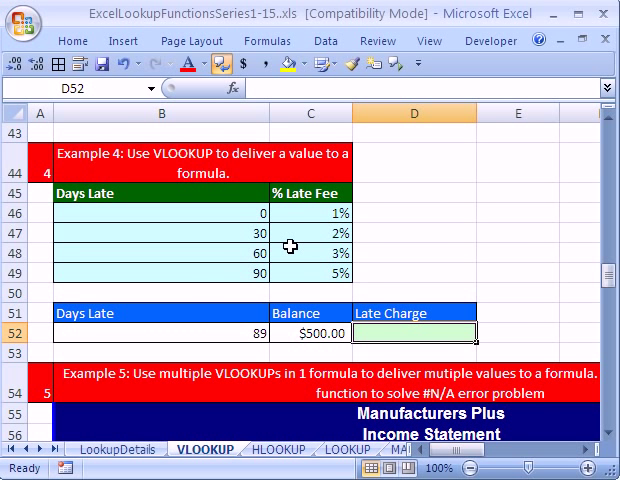
pyautogui.moveTo(202, 28)
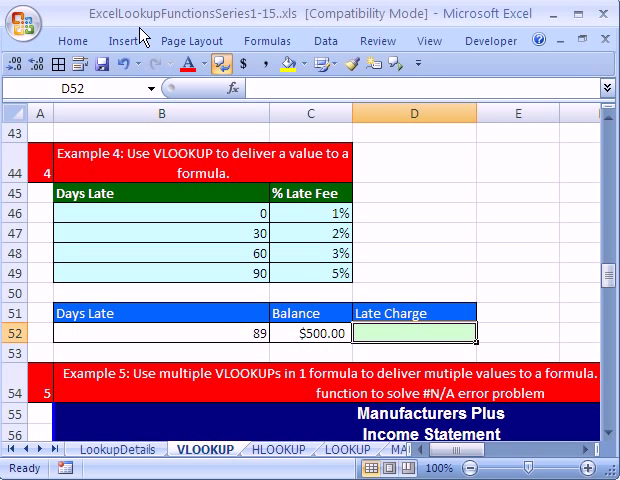
pyautogui.moveTo(316, 178)
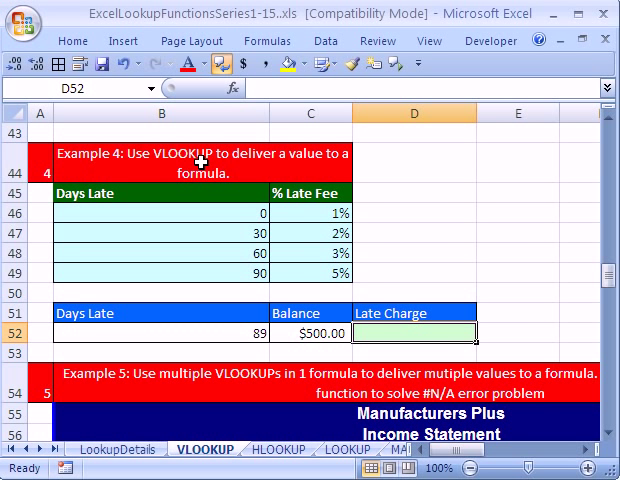
pyautogui.moveTo(336, 208)
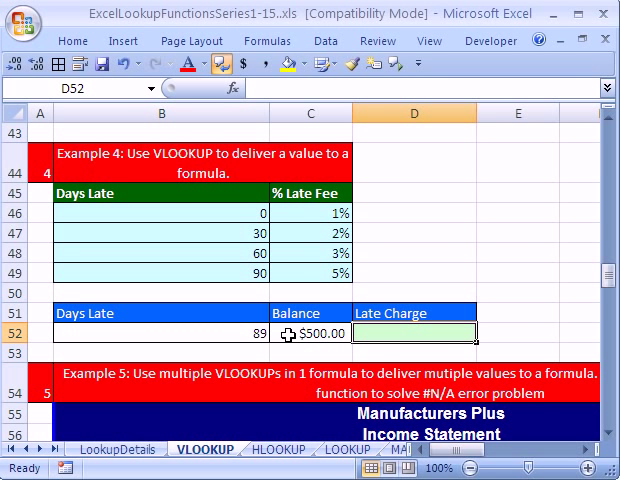
pyautogui.moveTo(336, 284)
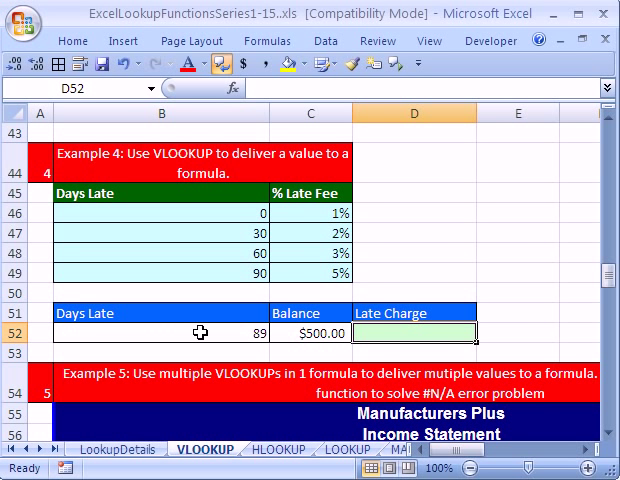
pyautogui.moveTo(238, 312)
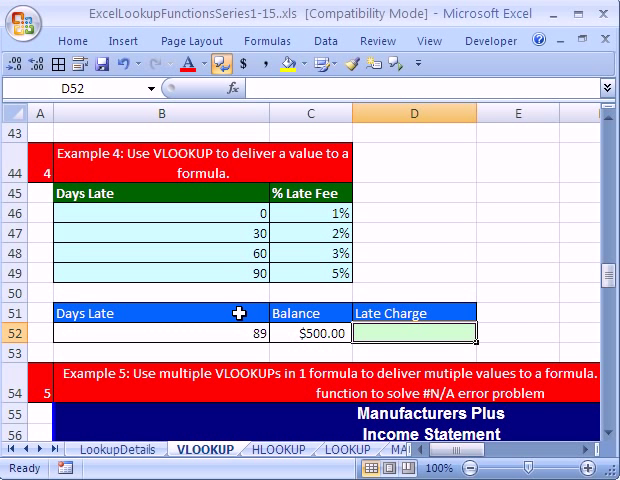
pyautogui.moveTo(314, 252)
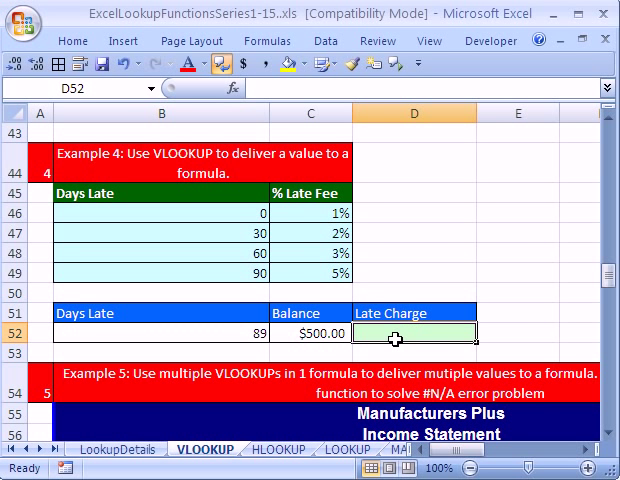
pyautogui.moveTo(420, 326)
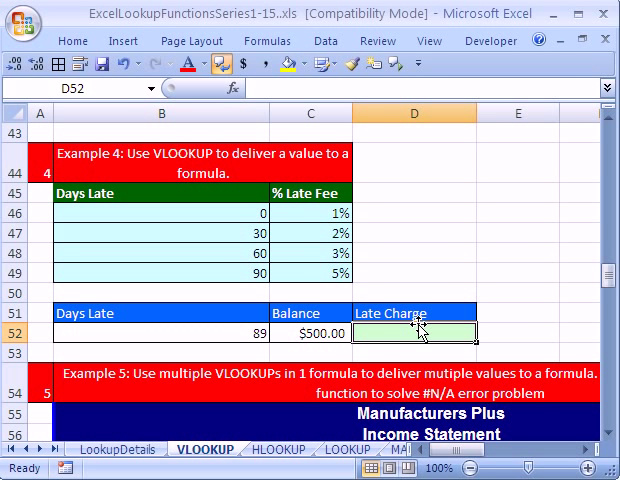
pyautogui.moveTo(400, 360)
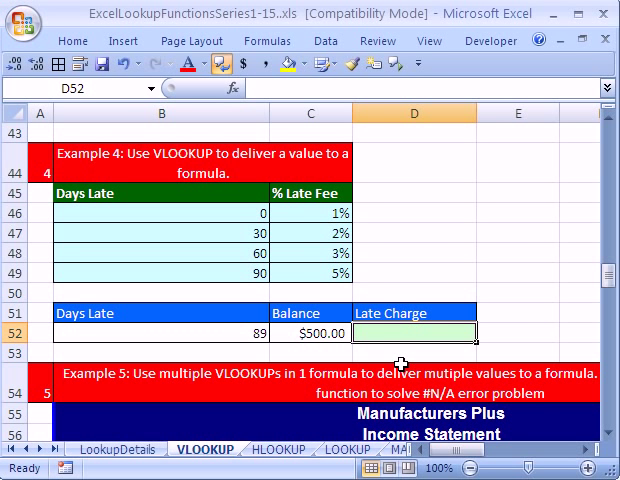
# Enter =VLOOKUP(B52,B46:C49,2,1) in D52 to return the 0.03 late fee rate for 89 days
pyautogui.write('=VLOOKUP(')
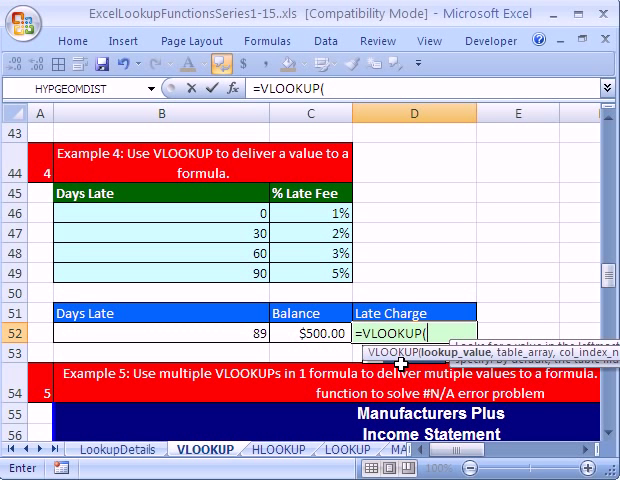
pyautogui.moveTo(364, 356)
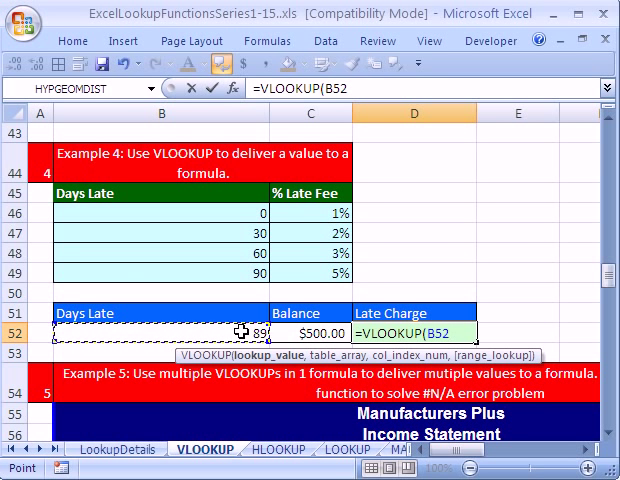
pyautogui.moveTo(238, 216)
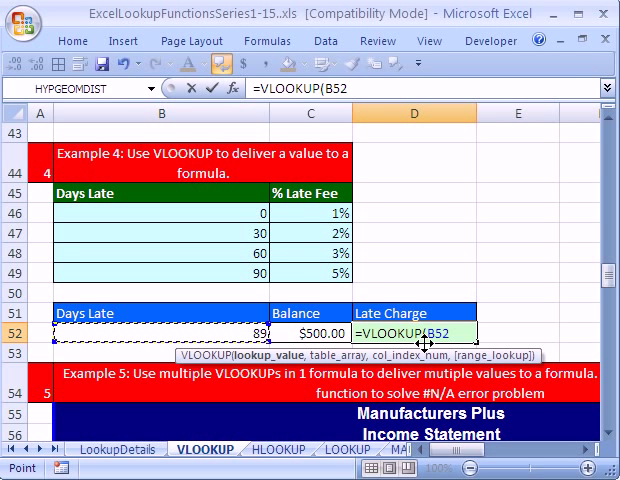
pyautogui.write(',B46:C49')
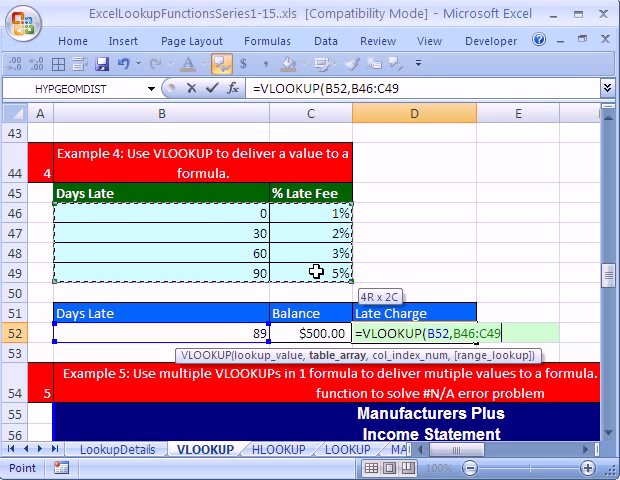
pyautogui.moveTo(510, 390)
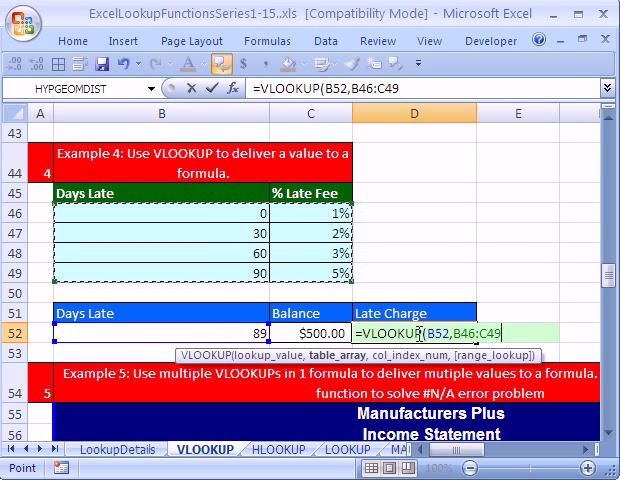
pyautogui.write(',')
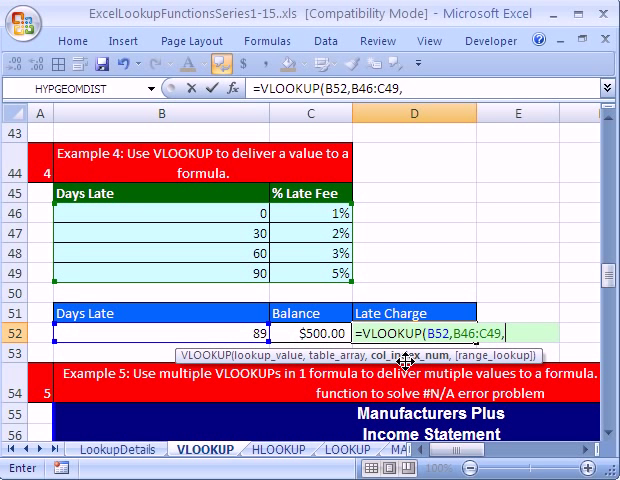
pyautogui.moveTo(230, 264)
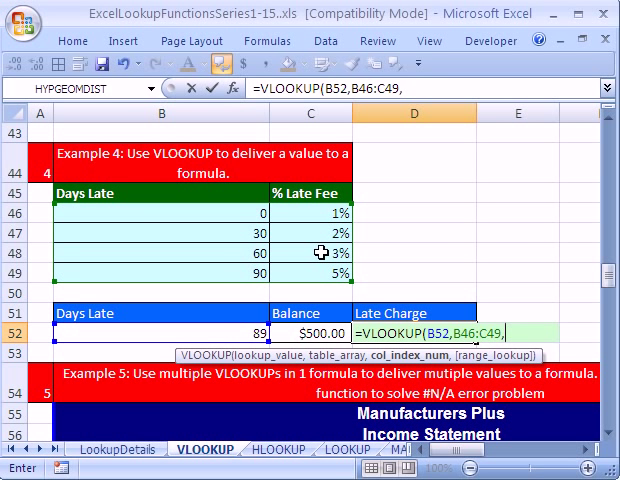
pyautogui.write('2')
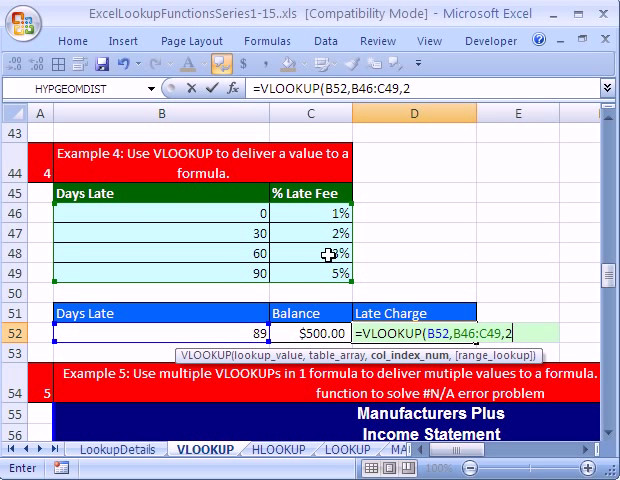
pyautogui.moveTo(392, 348)
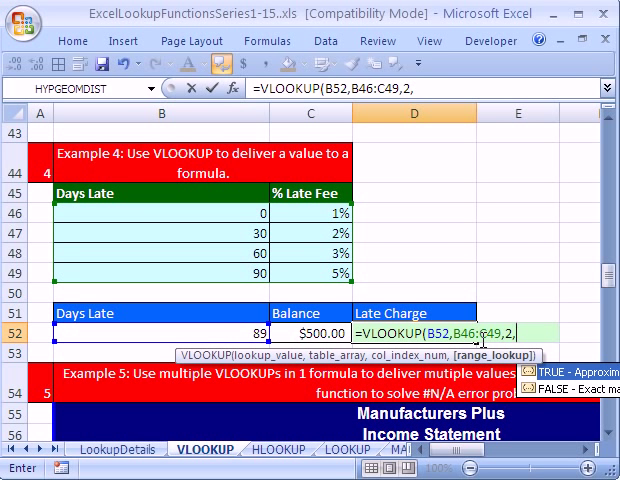
pyautogui.write('1')
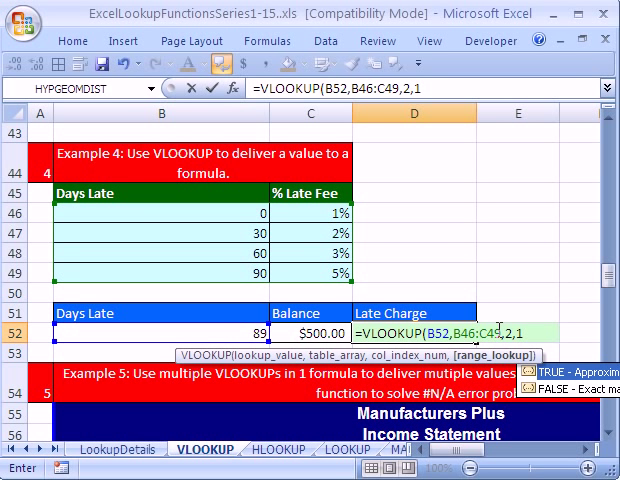
pyautogui.write(')')
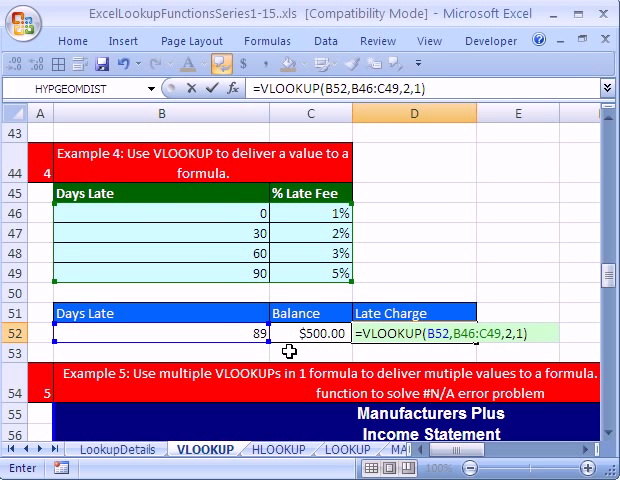
pyautogui.moveTo(248, 268)
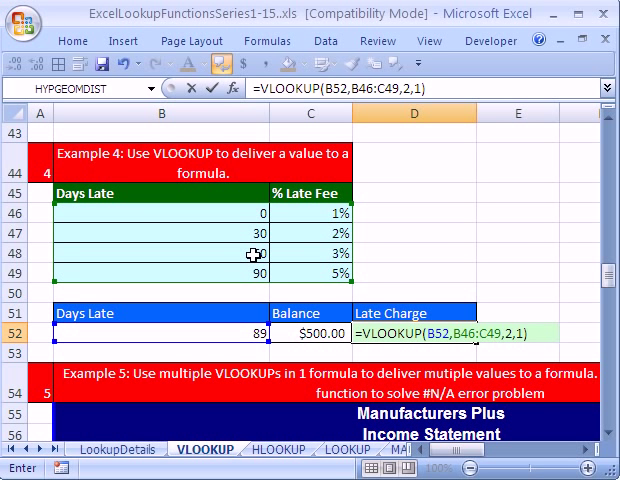
pyautogui.press('Return')
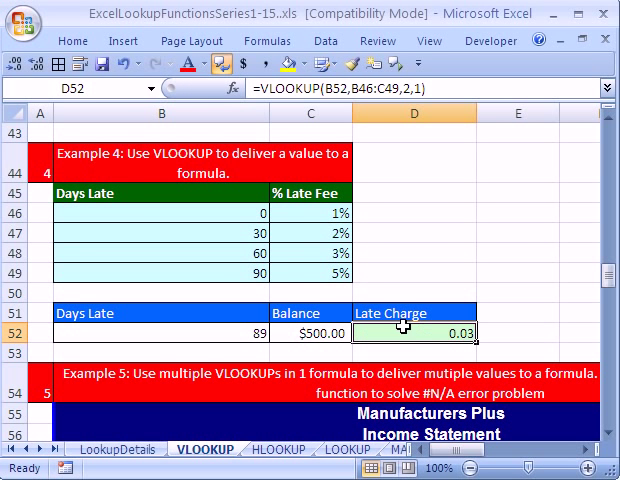
pyautogui.moveTo(410, 328)
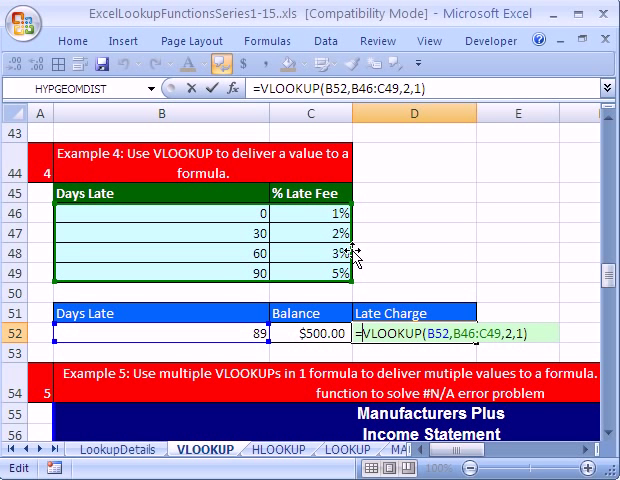
# Prefix the lookup with C52* so D52 computes $15.00 from the $500.00 balance, then reopen it
pyautogui.click(296, 338)
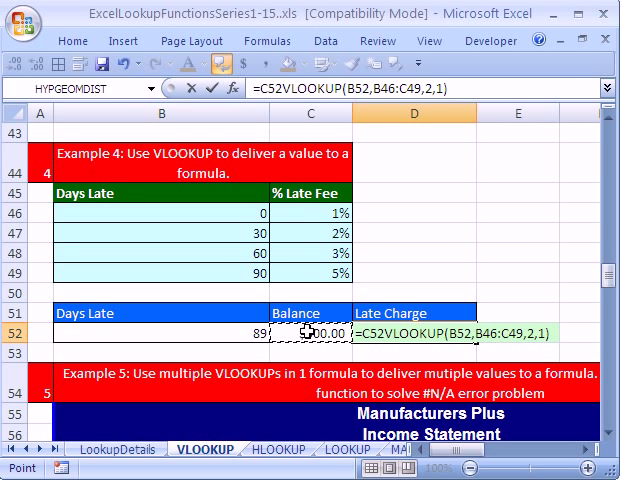
pyautogui.write('*')
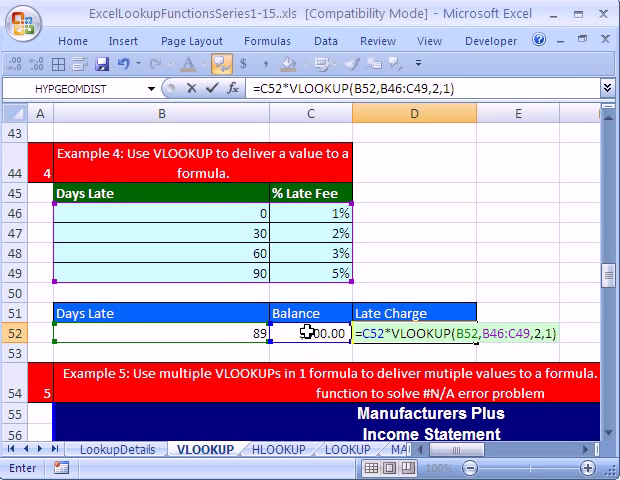
pyautogui.press('Return')
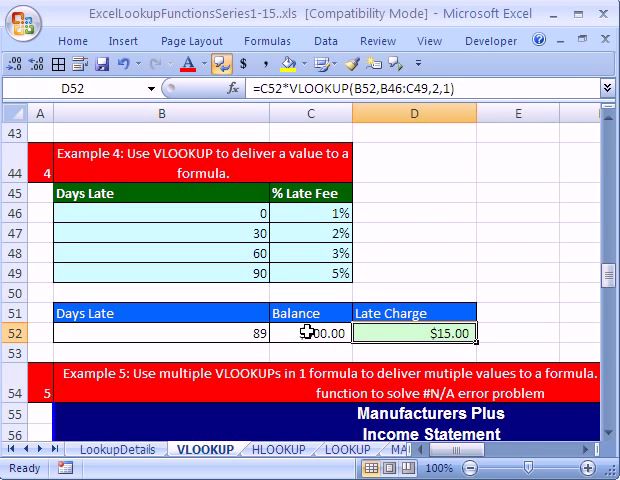
pyautogui.click(568, 464)
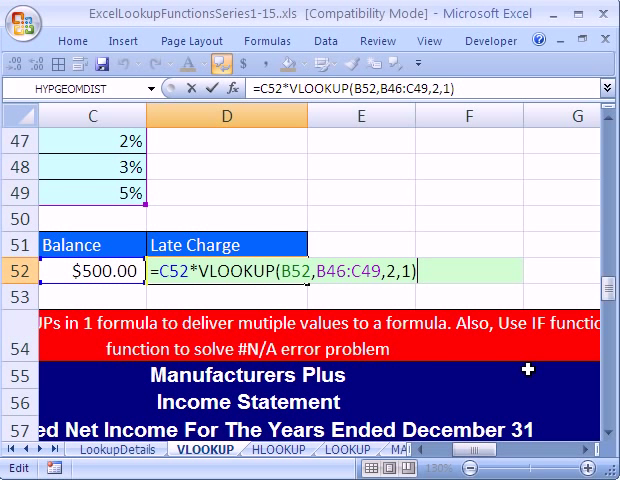
pyautogui.moveTo(428, 348)
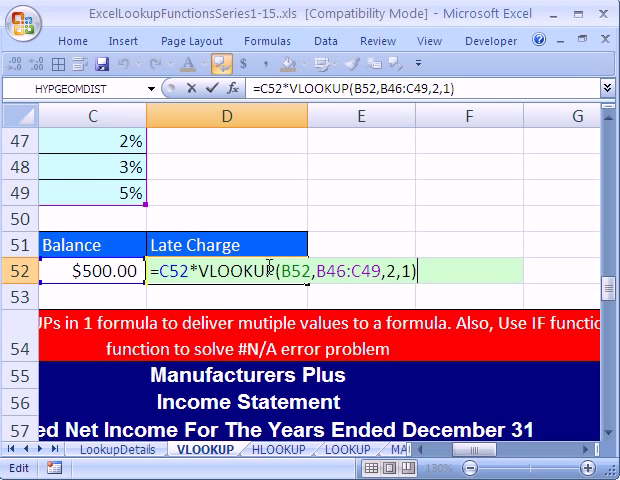
pyautogui.press('Return')
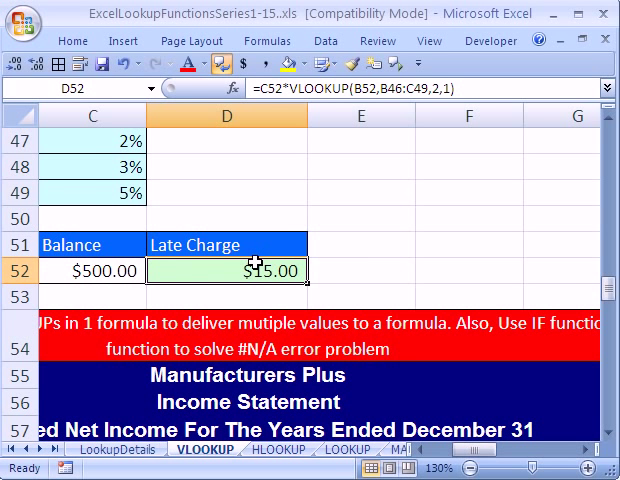
pyautogui.moveTo(292, 152)
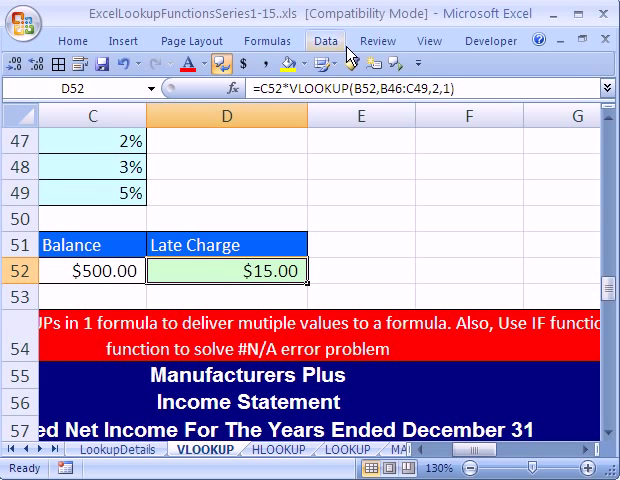
pyautogui.click(268, 40)
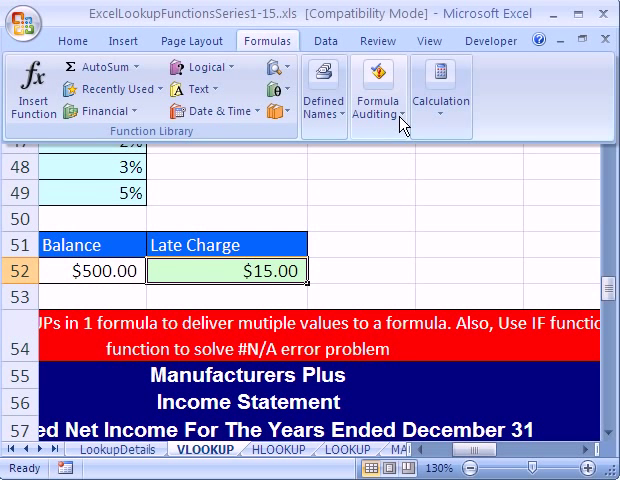
pyautogui.click(378, 90)
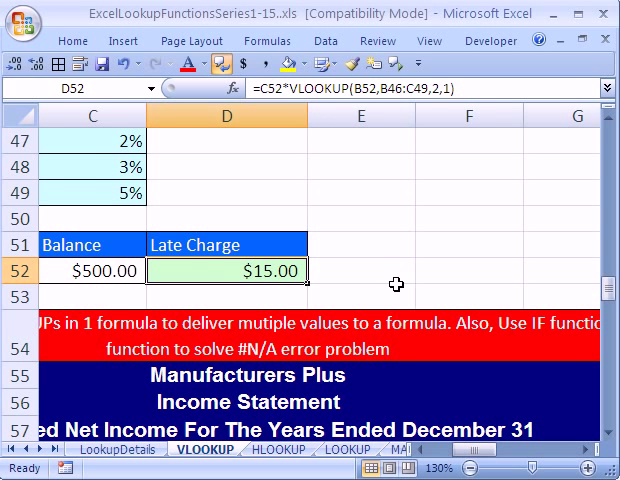
pyautogui.press('alt+t')
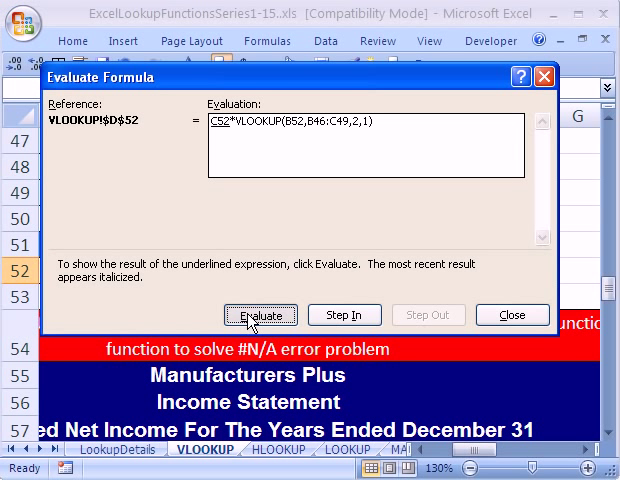
pyautogui.click(260, 316)
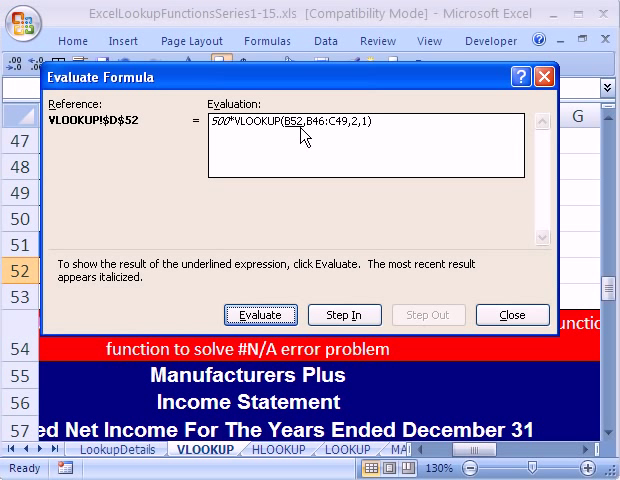
pyautogui.click(260, 316)
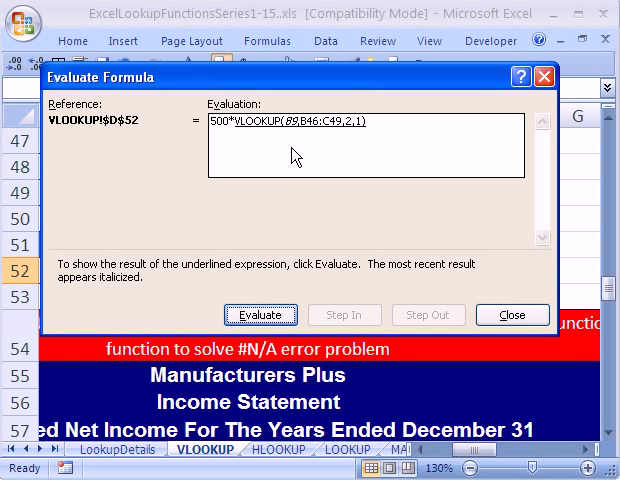
pyautogui.moveTo(356, 136)
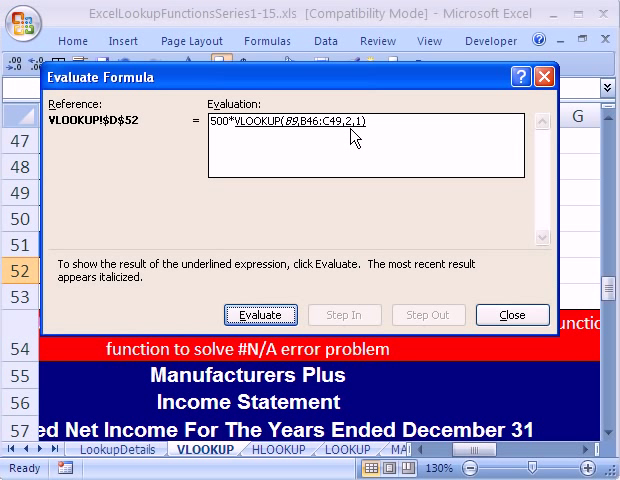
pyautogui.moveTo(360, 132)
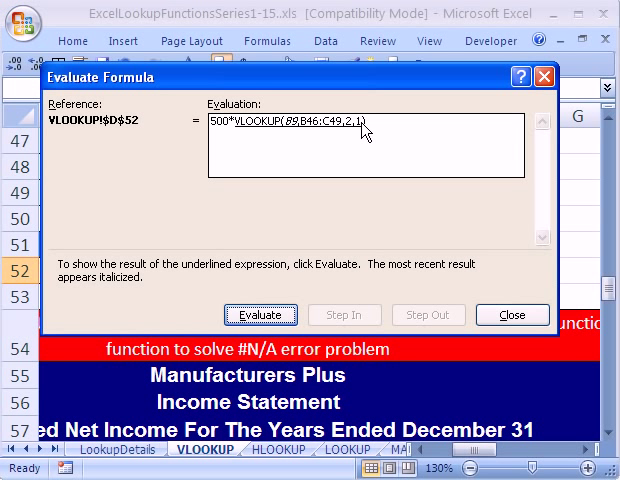
pyautogui.moveTo(282, 110)
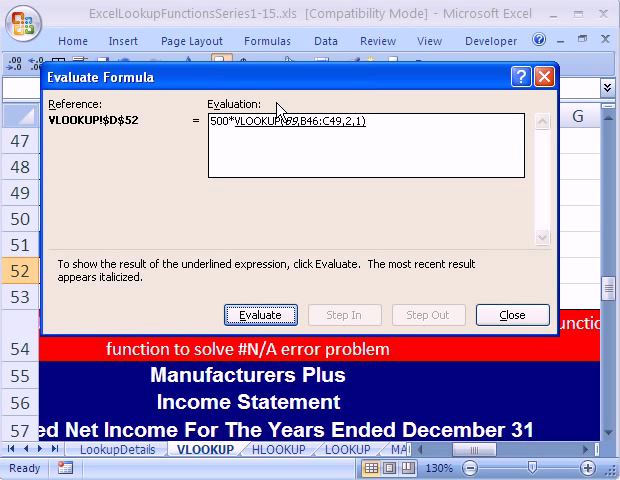
pyautogui.click(260, 316)
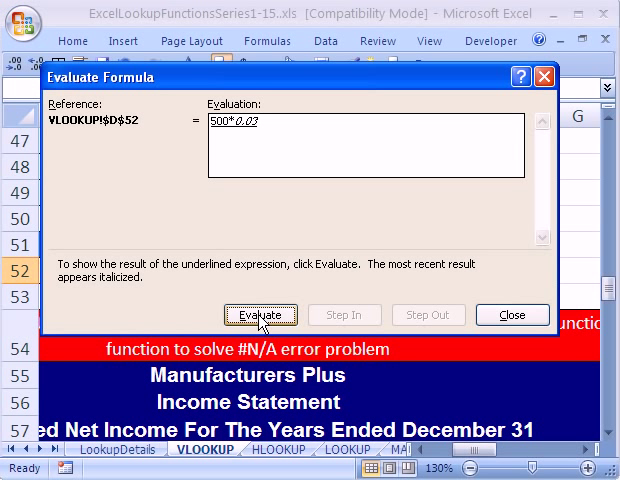
pyautogui.click(260, 314)
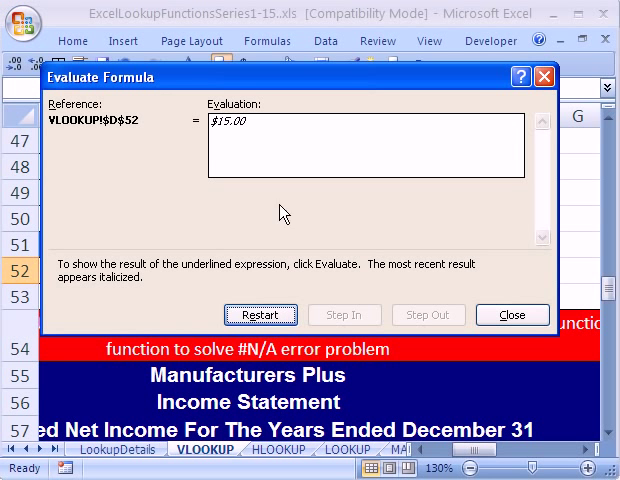
pyautogui.click(510, 316)
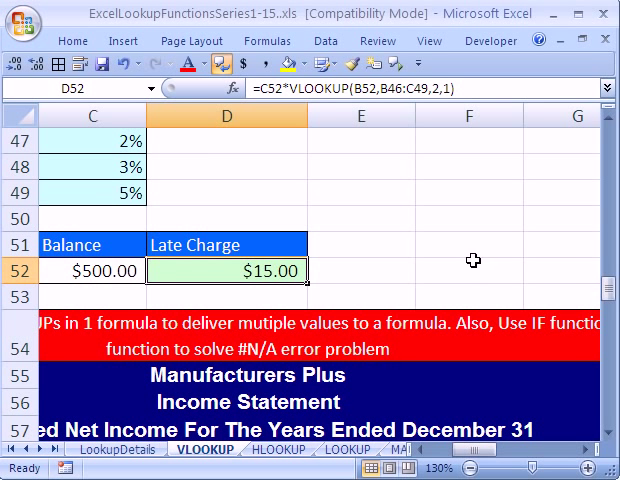
pyautogui.moveTo(348, 256)
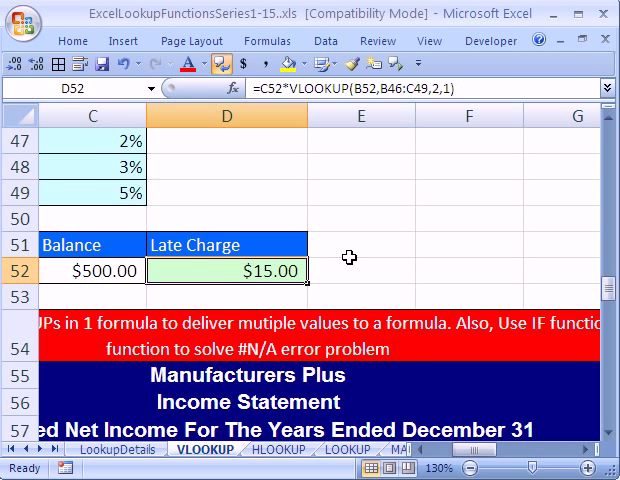